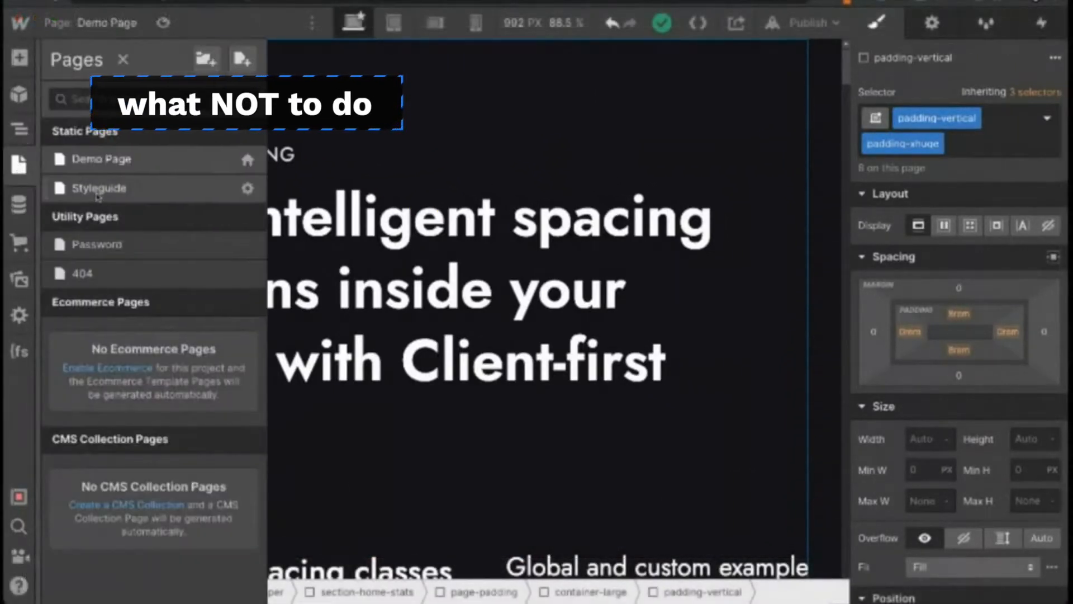
Inspect the fs-styleguide_margin-directions section in the Styleguide's Navigator, then switch to the Home page
click(100, 188)
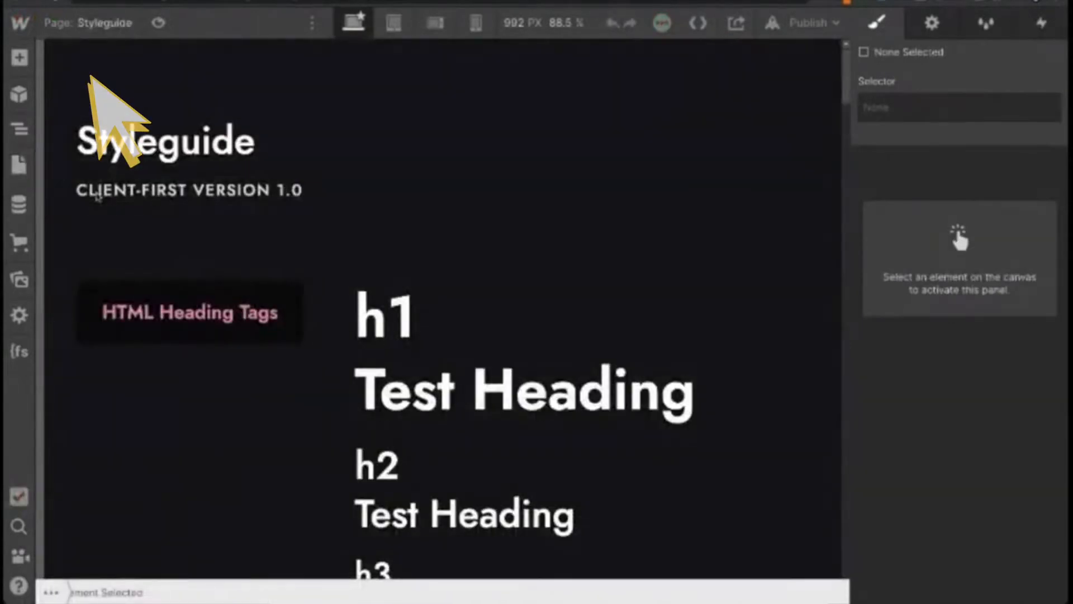
click(19, 129)
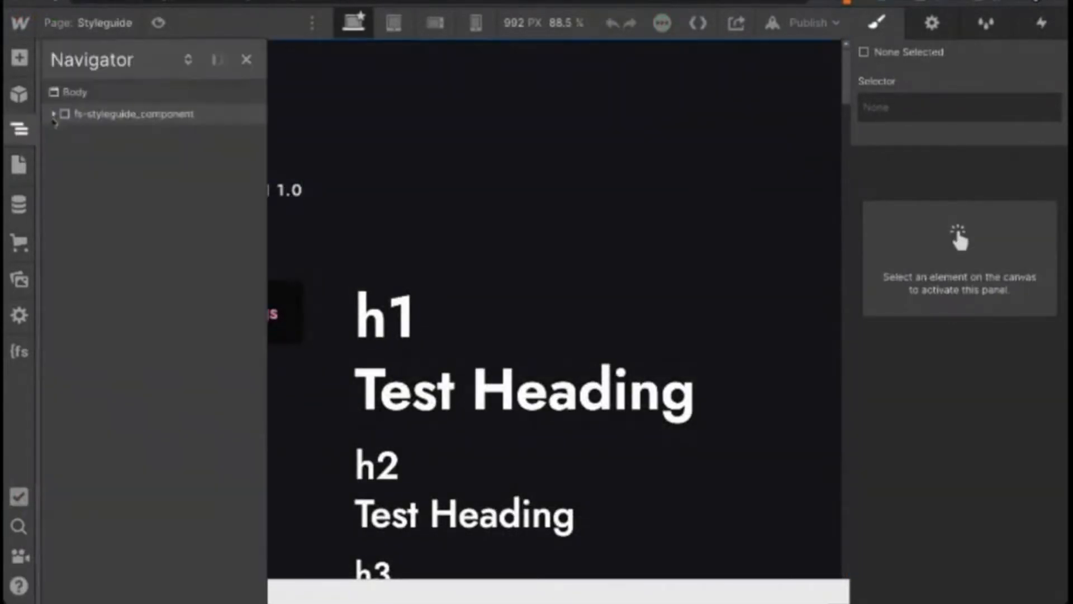
click(55, 114)
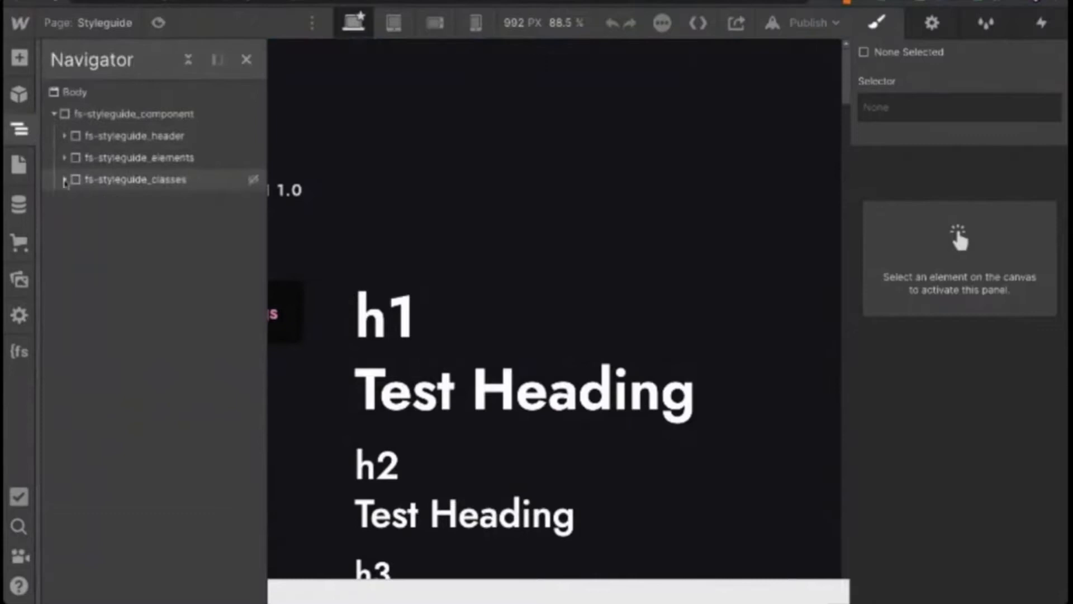
click(65, 179)
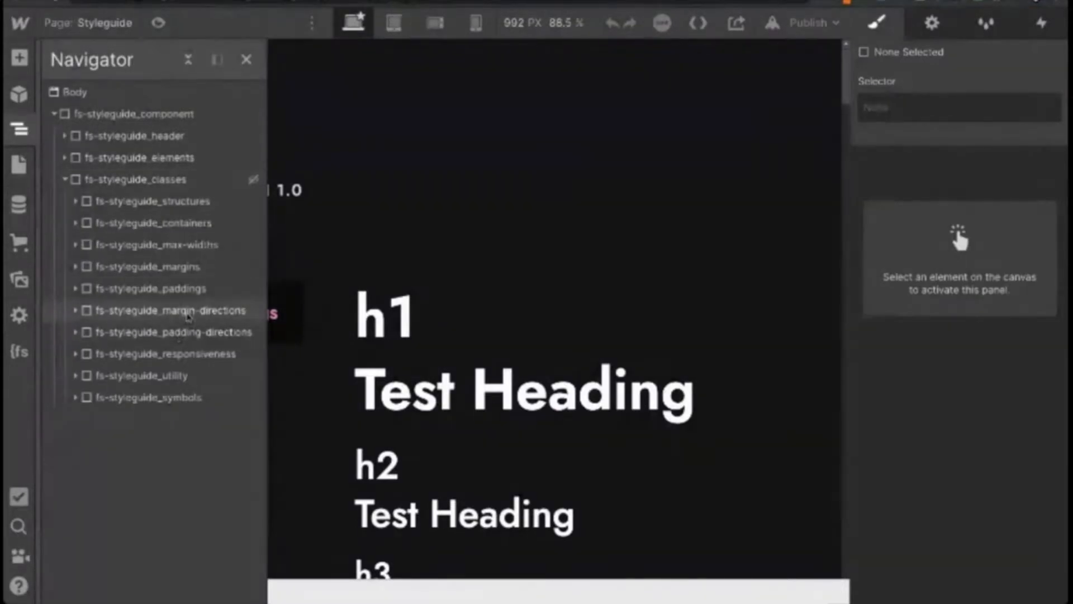
click(169, 310)
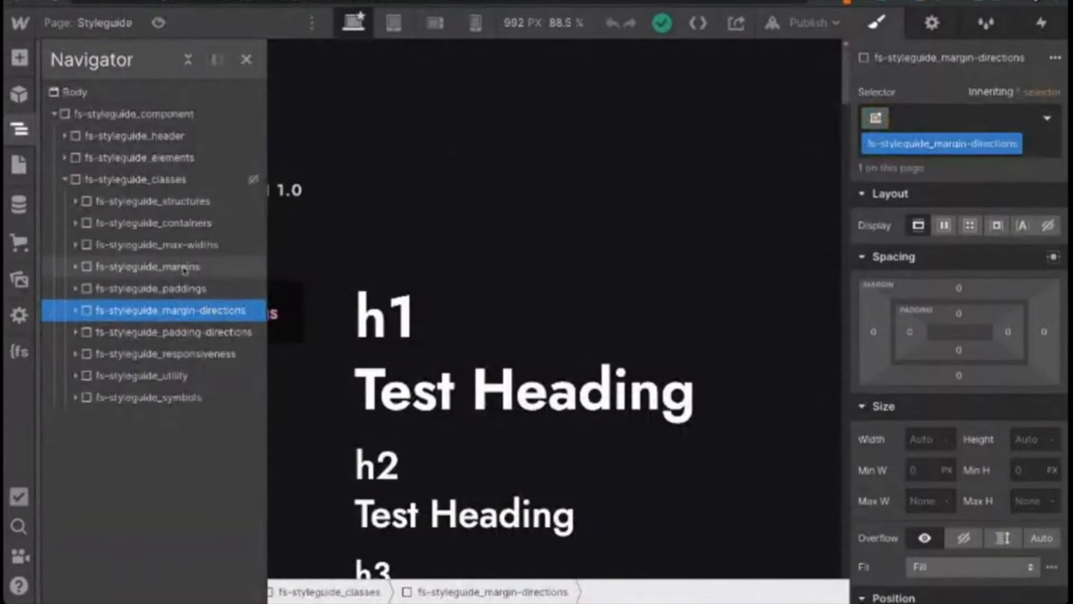
click(148, 266)
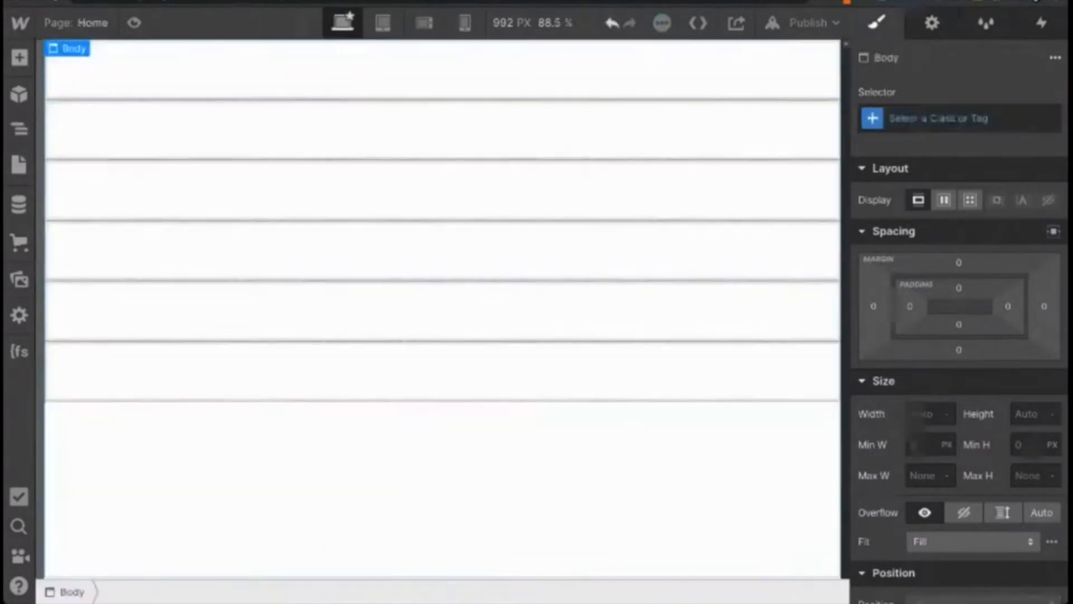
Show the Home page's Navigator tree and select one of the empty div rows
click(19, 129)
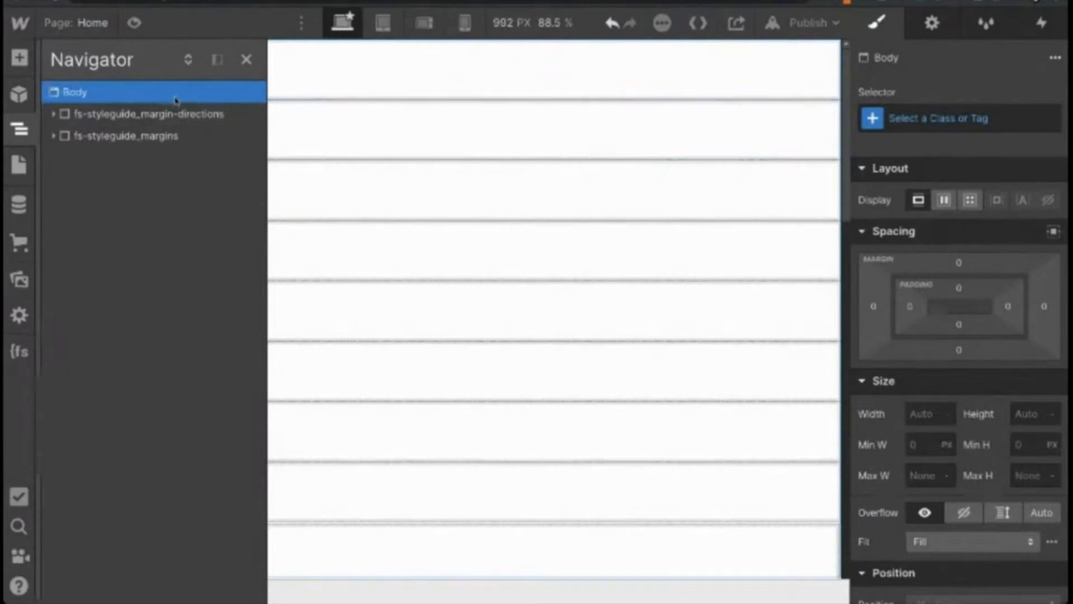
click(19, 57)
text(m)
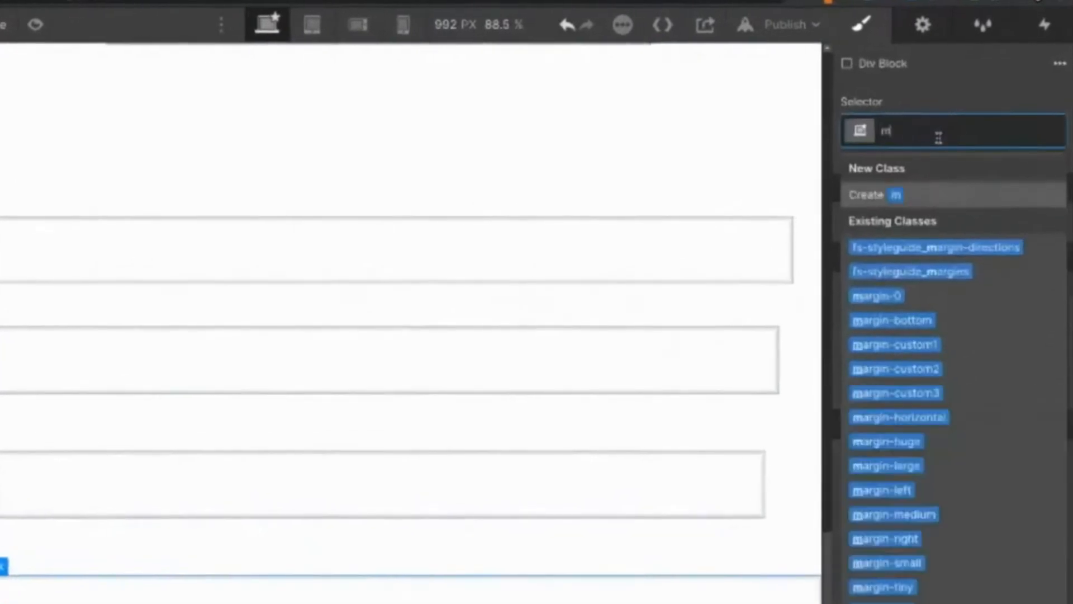
Apply the margin-top class to the div with margin-large as a combo class (3rem margins)
text(argin-)
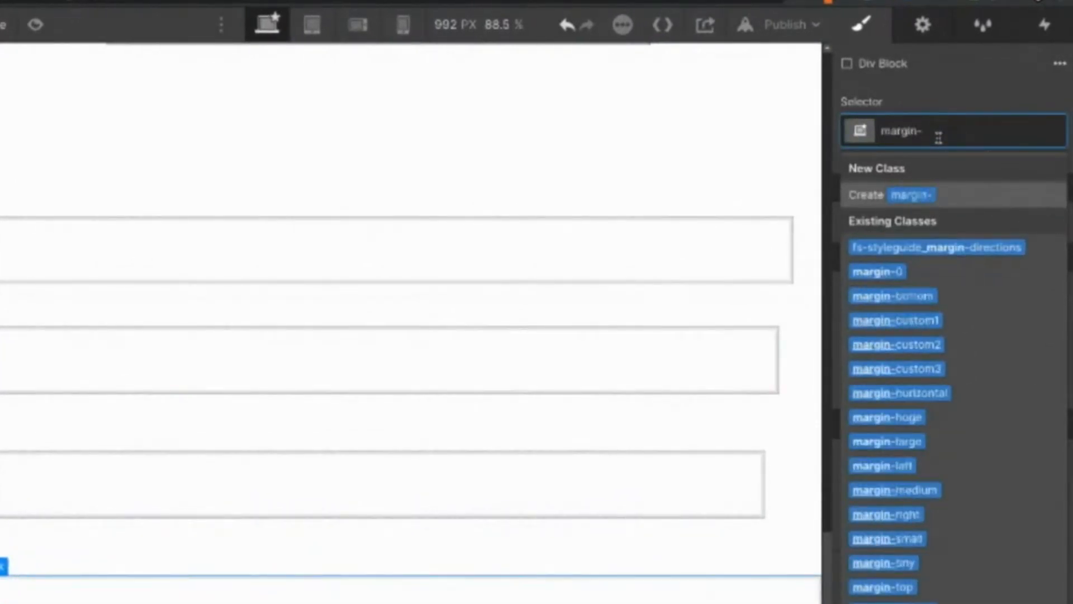
click(883, 587)
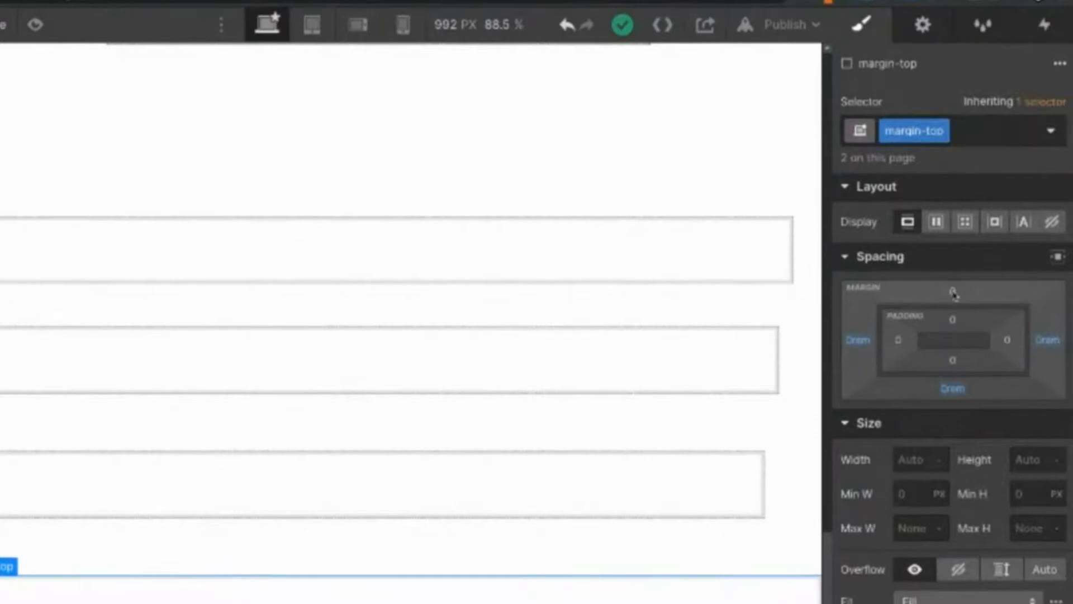
click(979, 131)
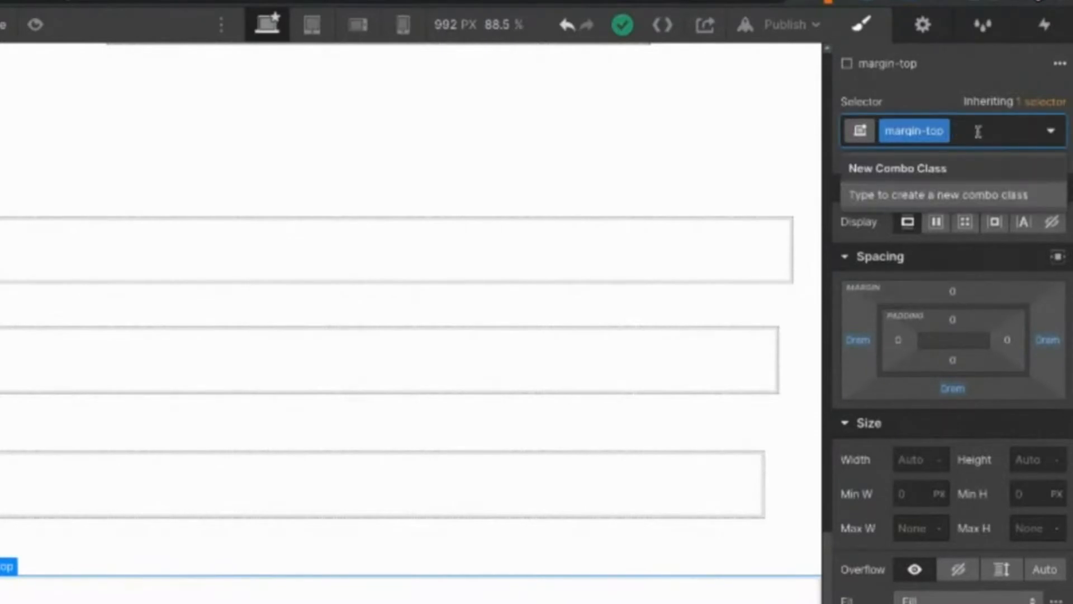
text(margin-large)
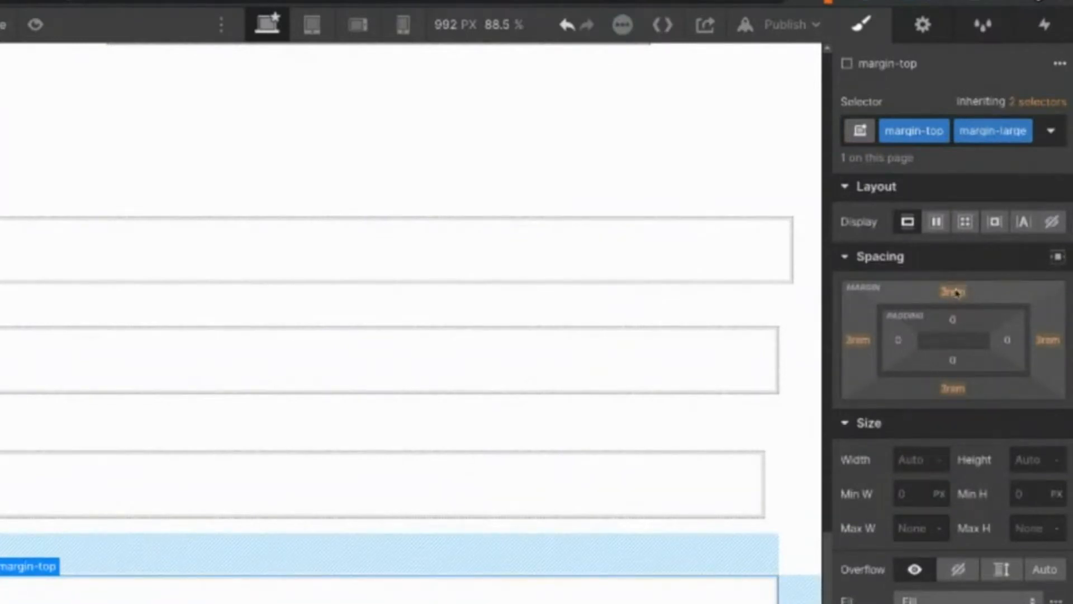
mouse_move(951, 291)
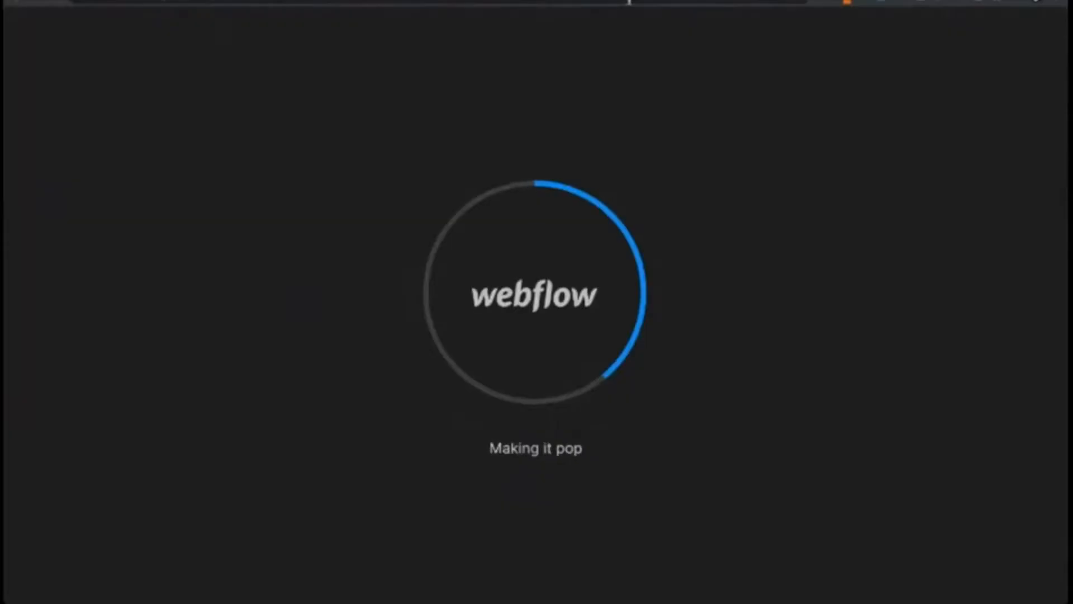
mouse_move(649, 19)
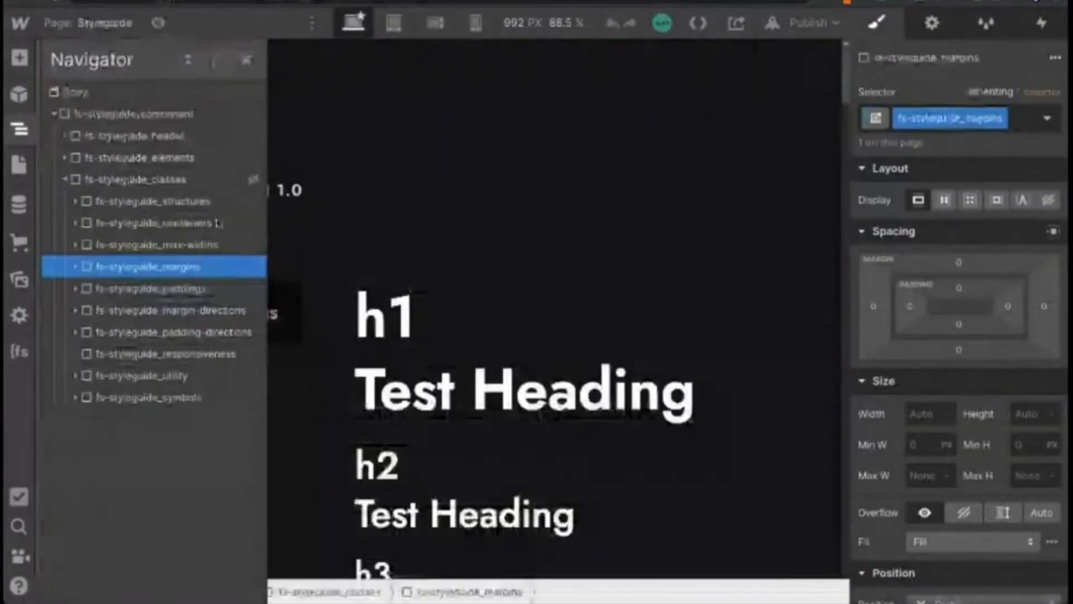
Return from the Styleguide page to the Home page after the reload
click(174, 310)
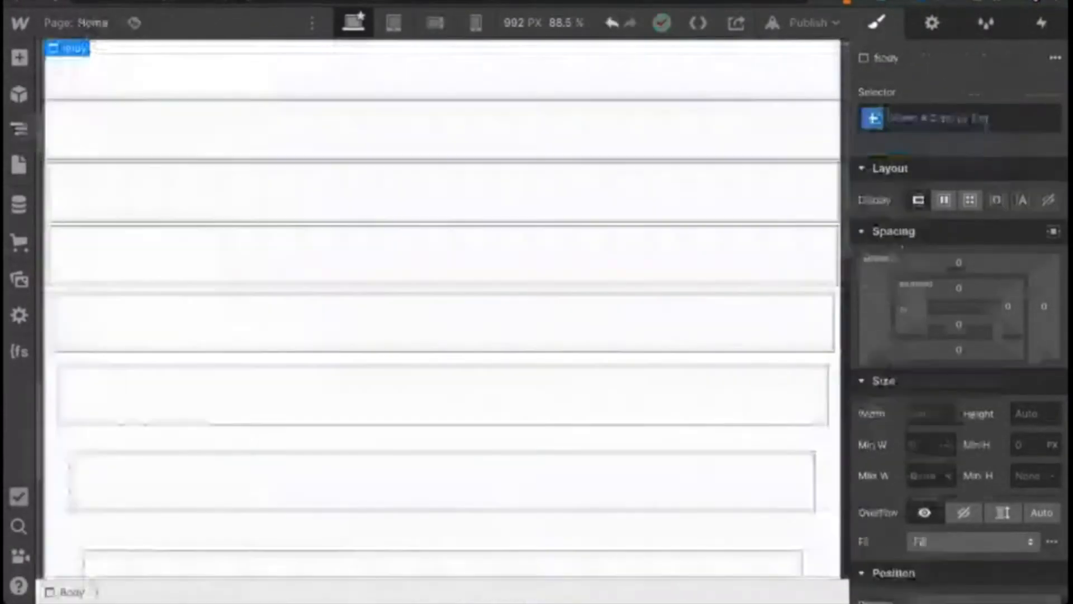
Select a nested div row and give it margin-top with a large combo class started
click(19, 130)
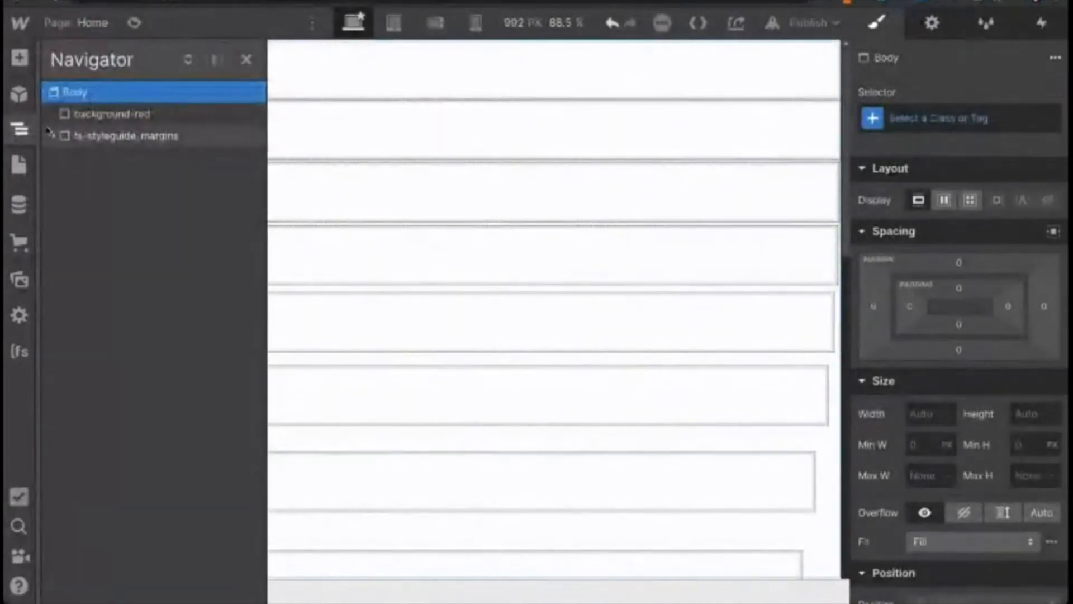
click(246, 60)
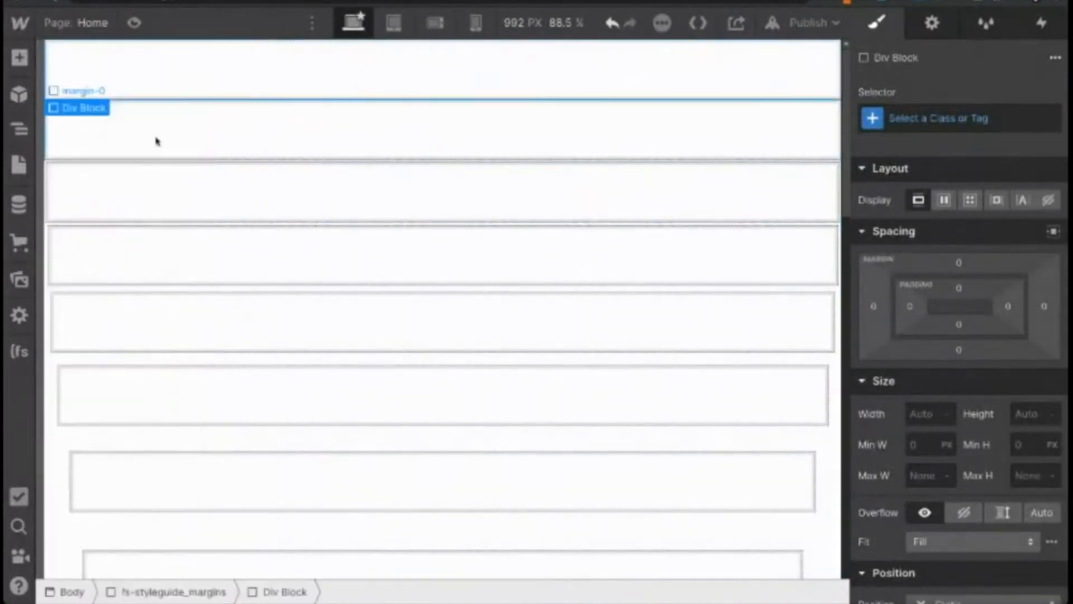
click(19, 57)
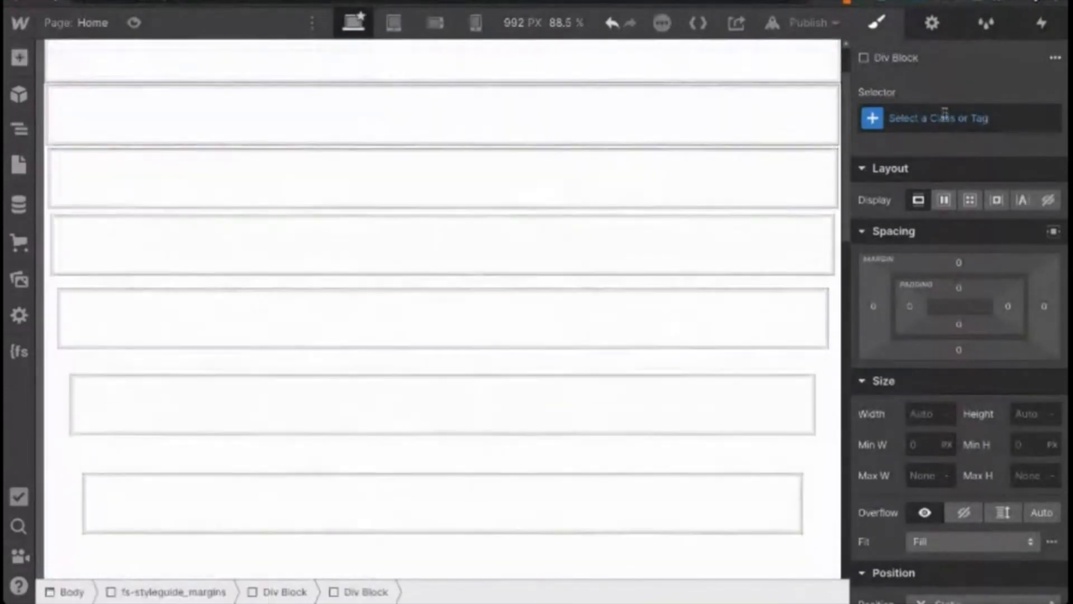
text(margin-t)
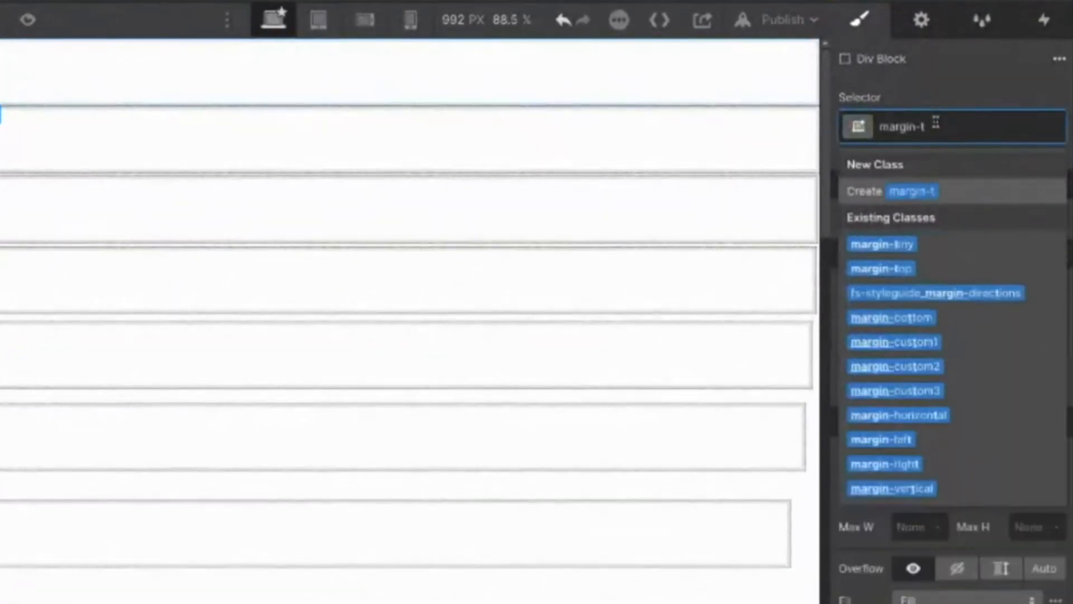
click(880, 268)
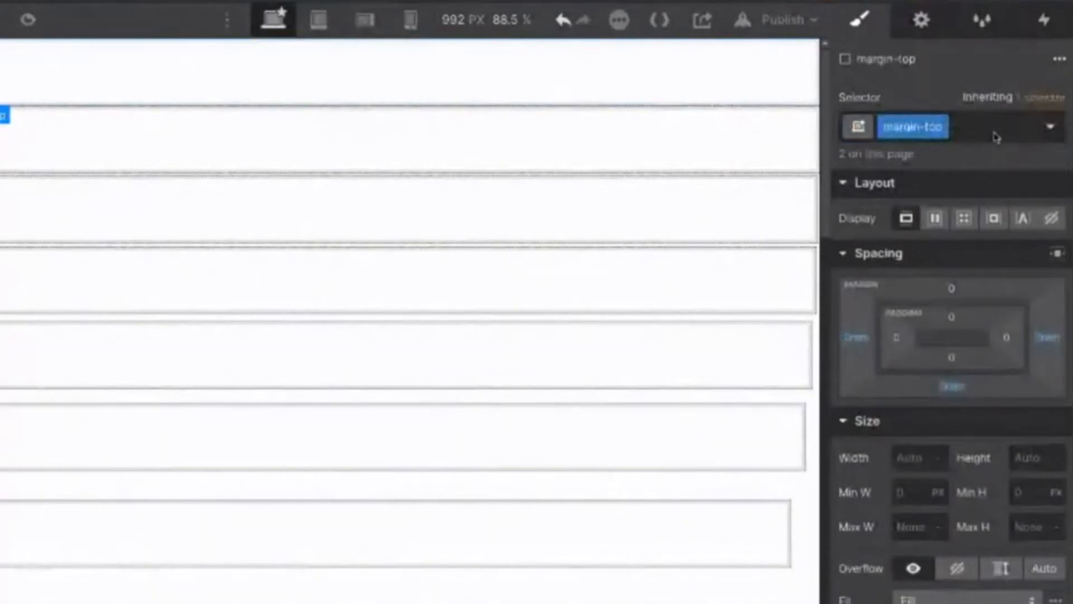
click(986, 127)
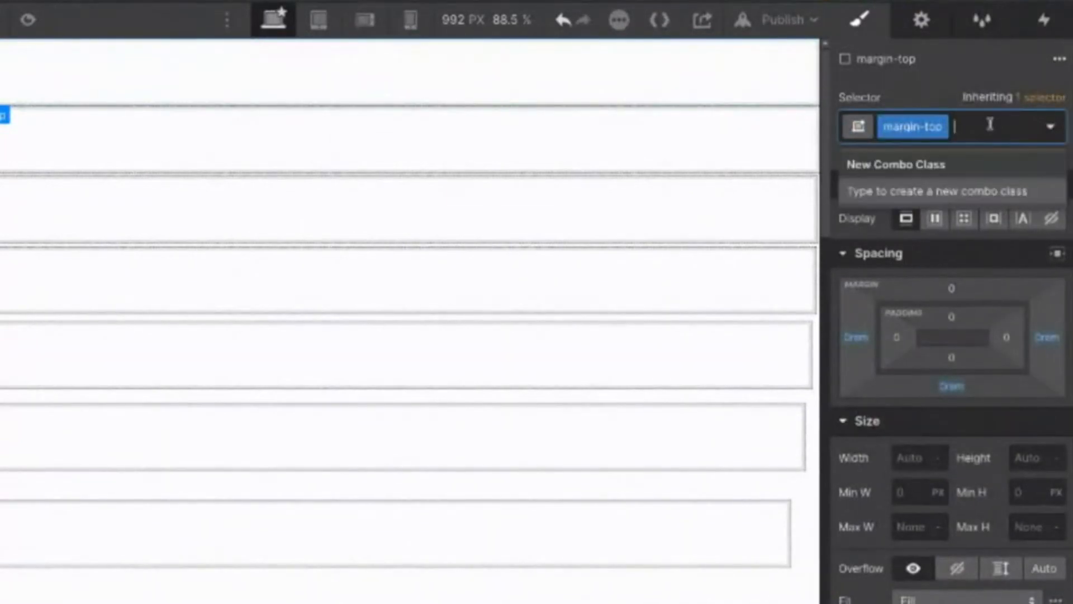
text(large-)
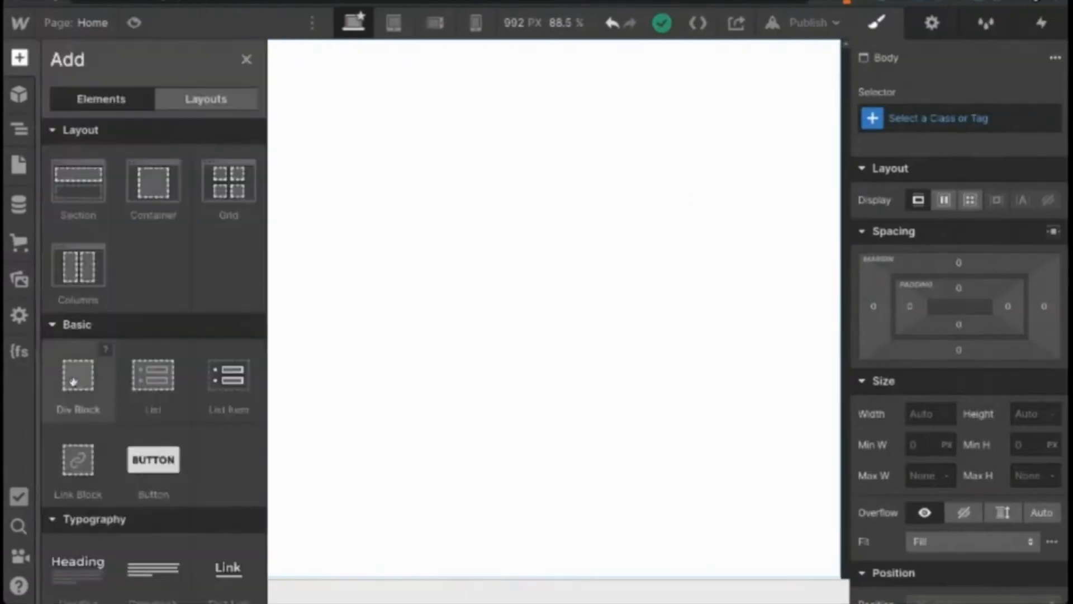
Add a div block for the display-none class, then add a second unstyled div block
click(77, 375)
text(display-none)
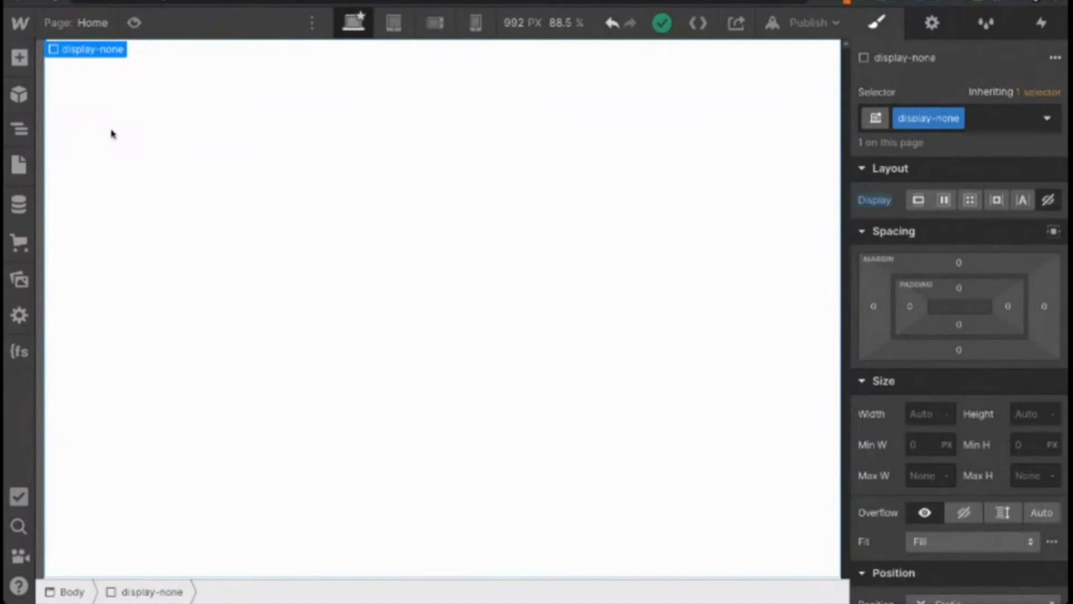
click(71, 592)
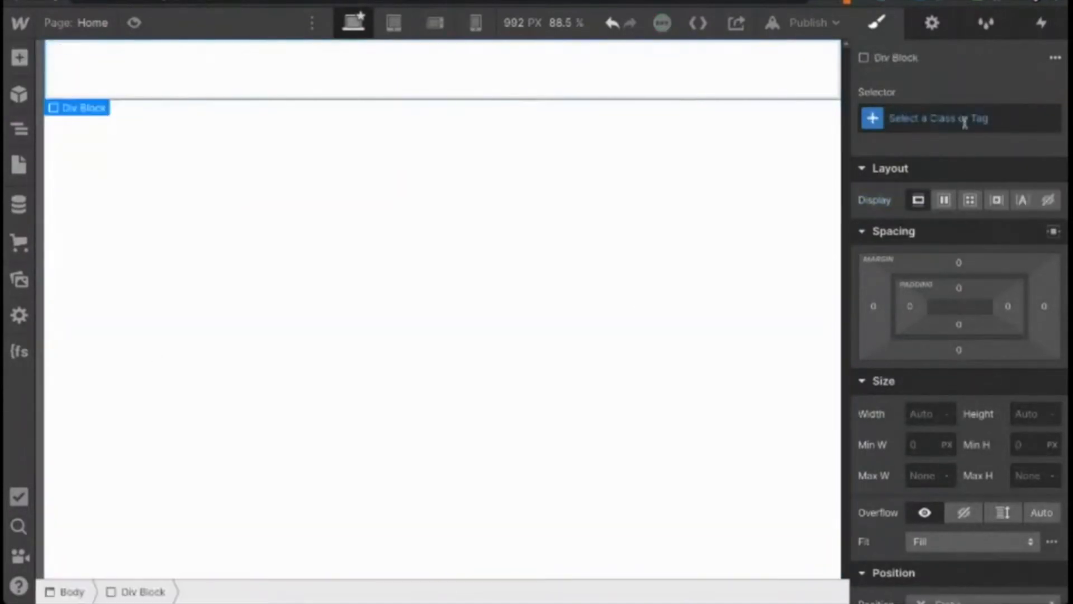
Create the background-red class on the div and set its display to block
text(background-i)
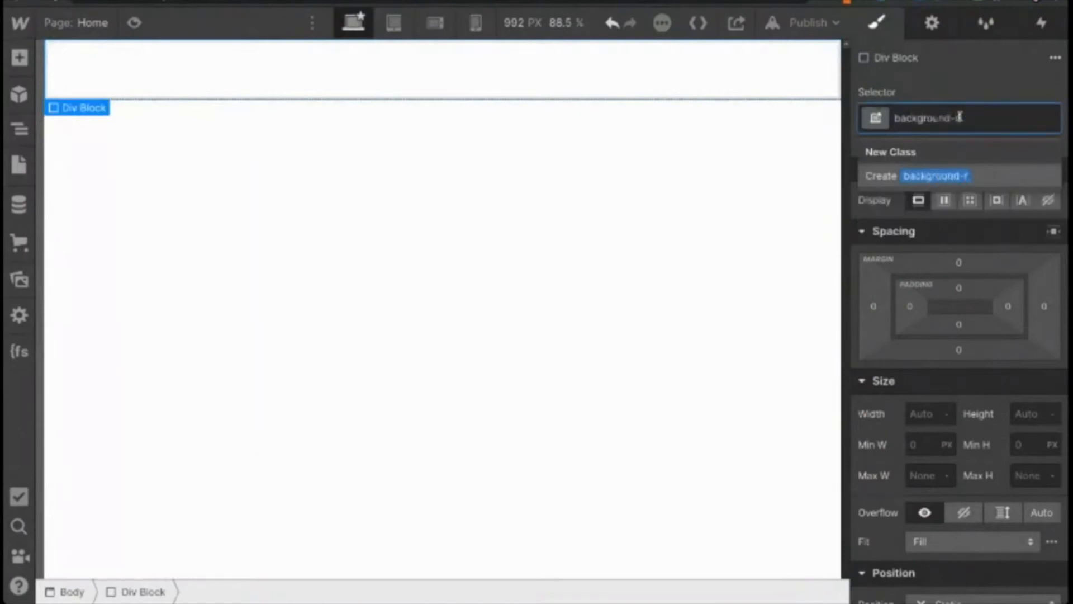
key(Enter)
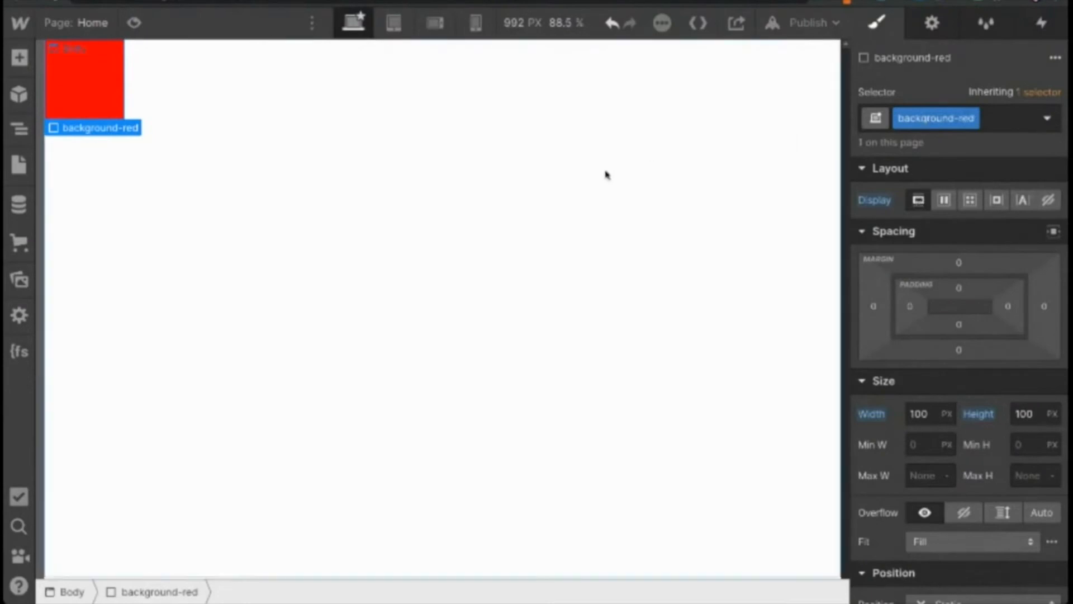
mouse_move(593, 176)
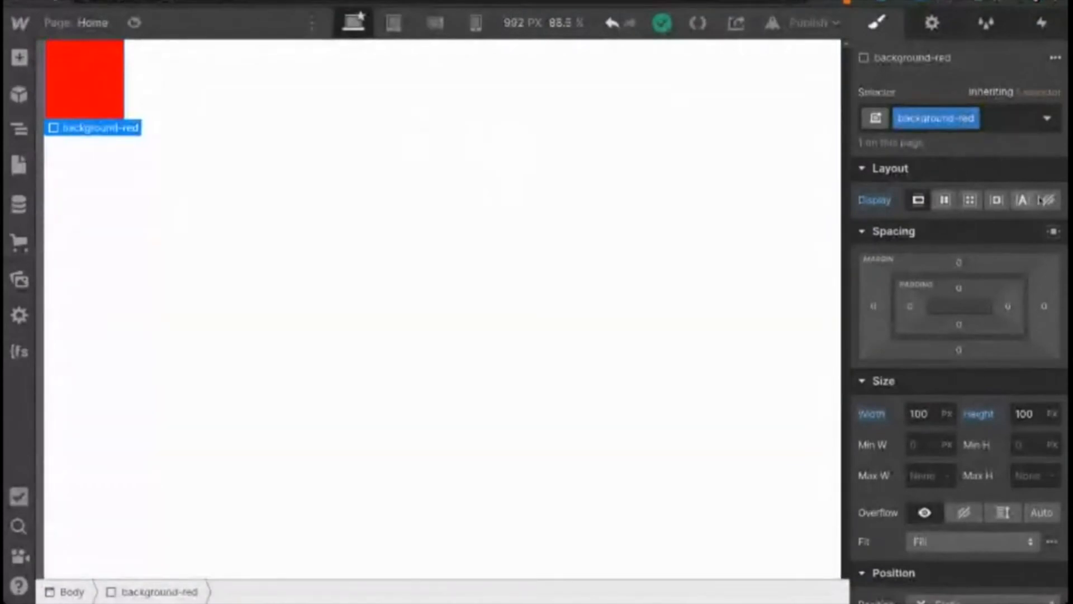
mouse_move(986, 134)
text( display-none)
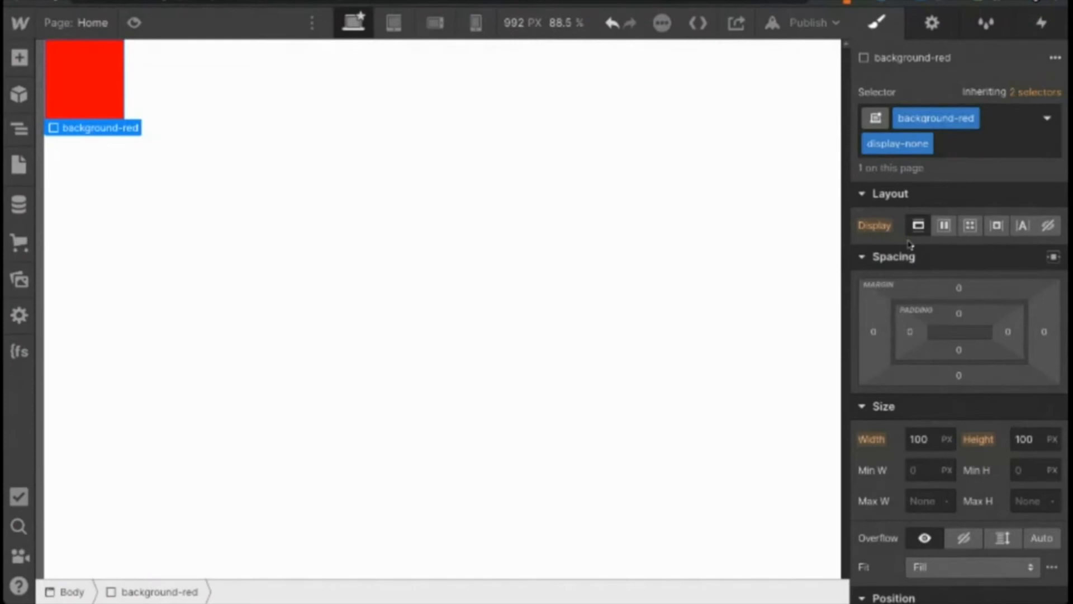
click(917, 225)
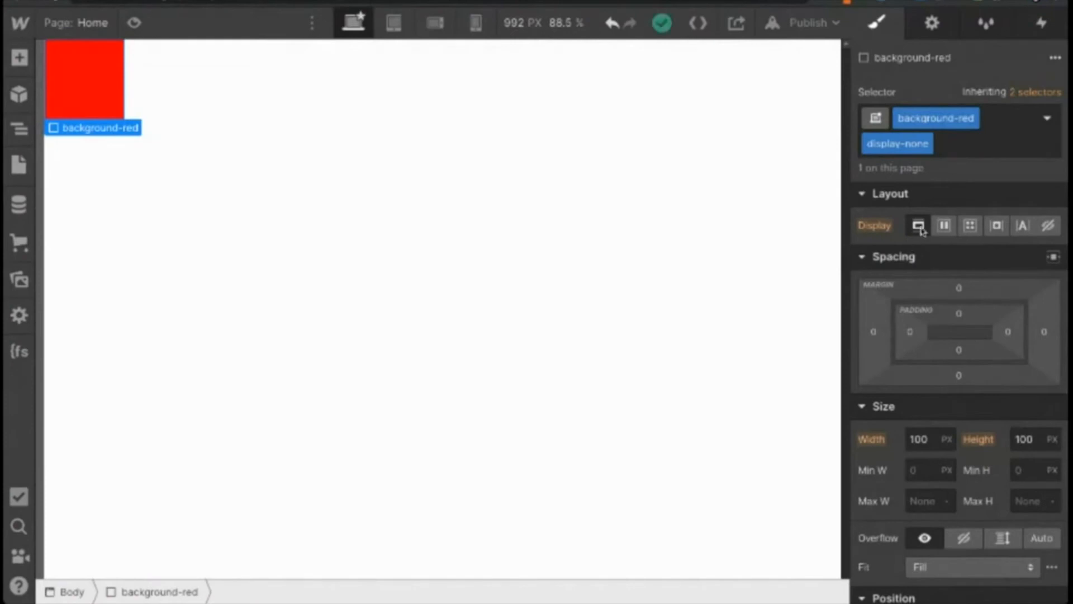
mouse_move(661, 179)
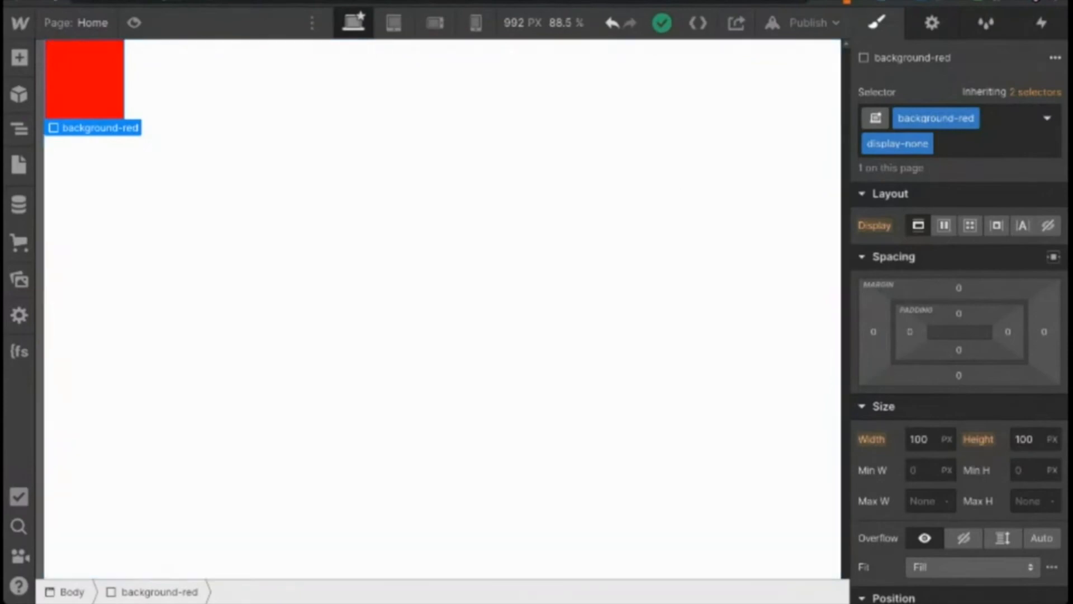
Bring up the Finsweet extension's Organize tools for CSS Styles Reorder
click(19, 351)
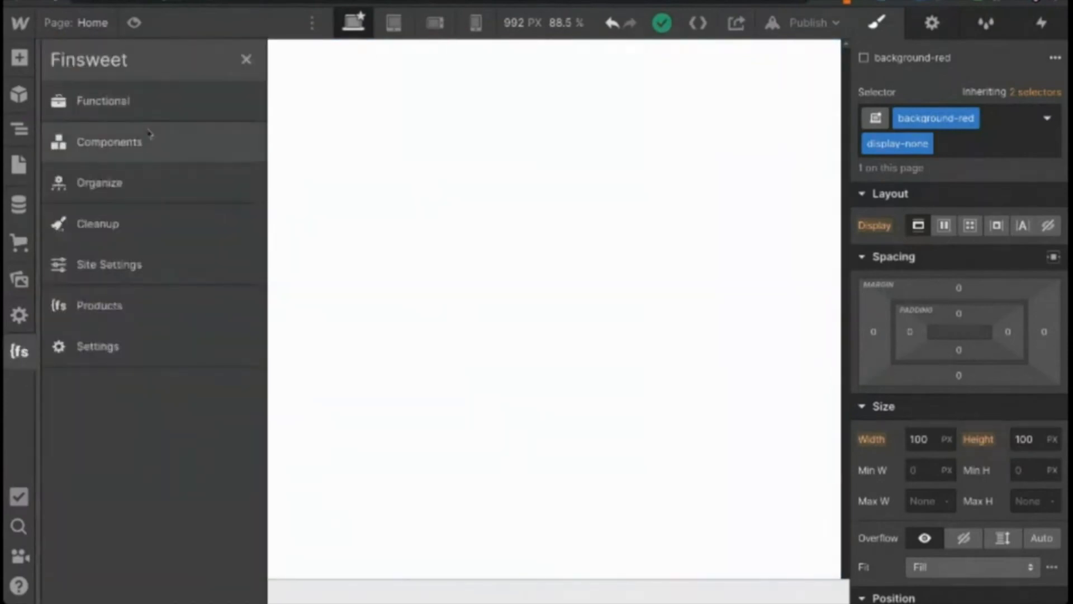
click(100, 182)
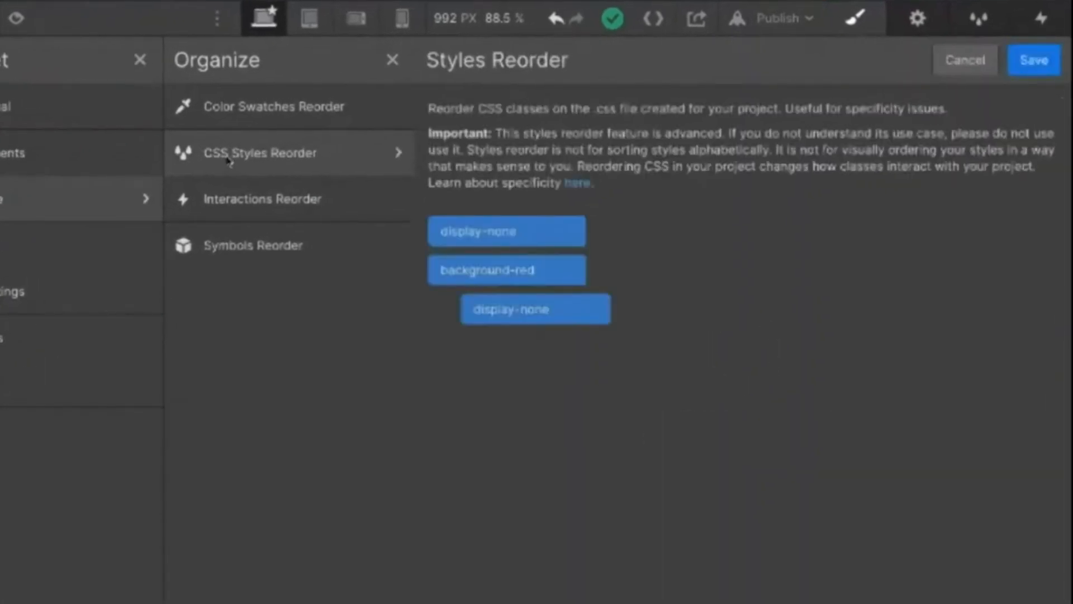
mouse_move(698, 141)
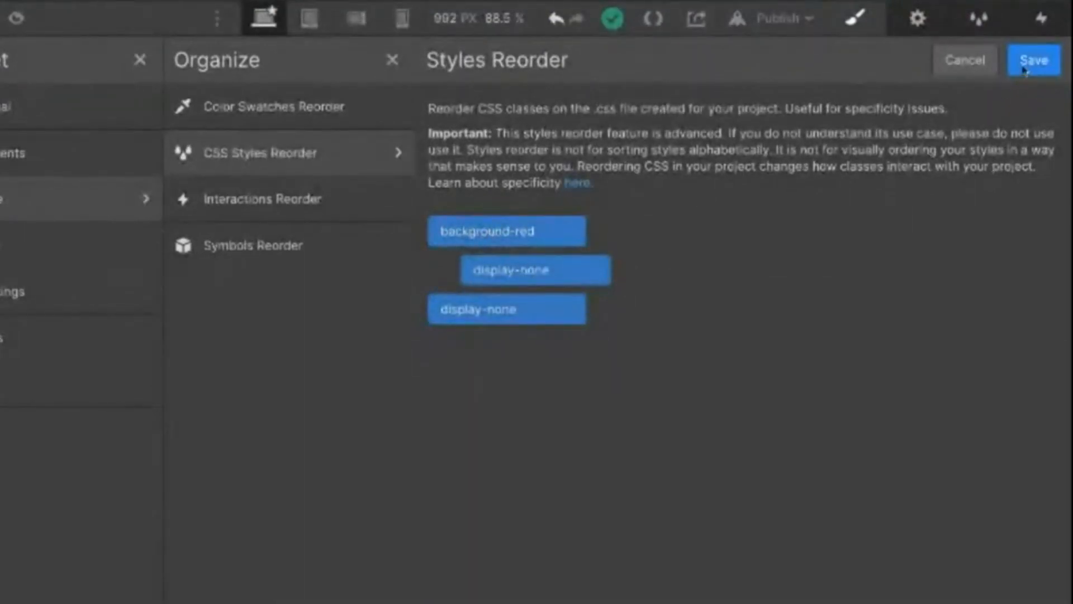
Save the new style order, reload the Designer and select background-red to check it is hidden
click(1034, 59)
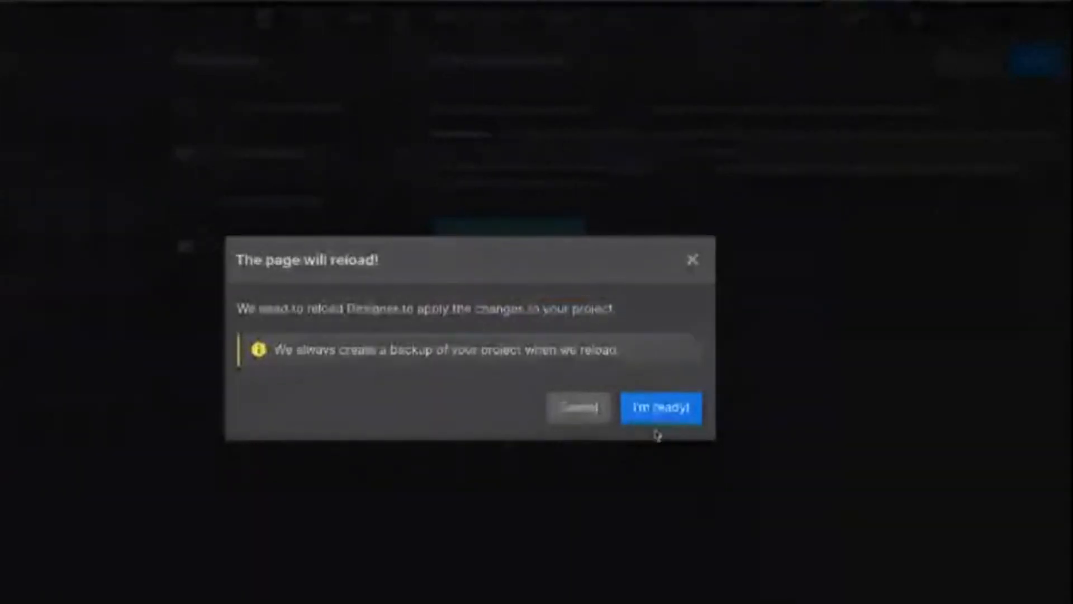
click(660, 408)
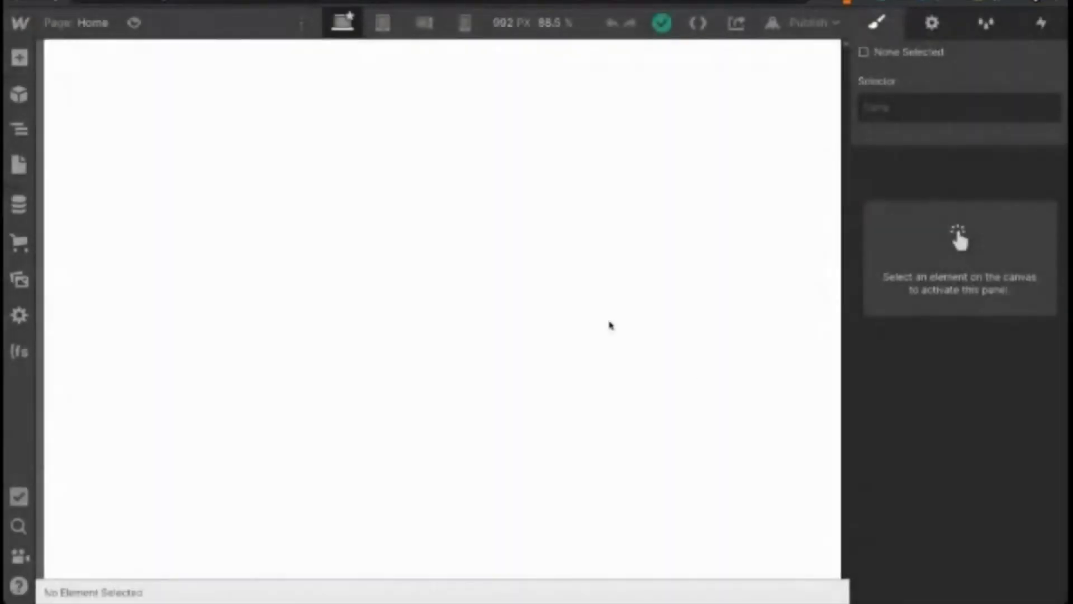
click(19, 130)
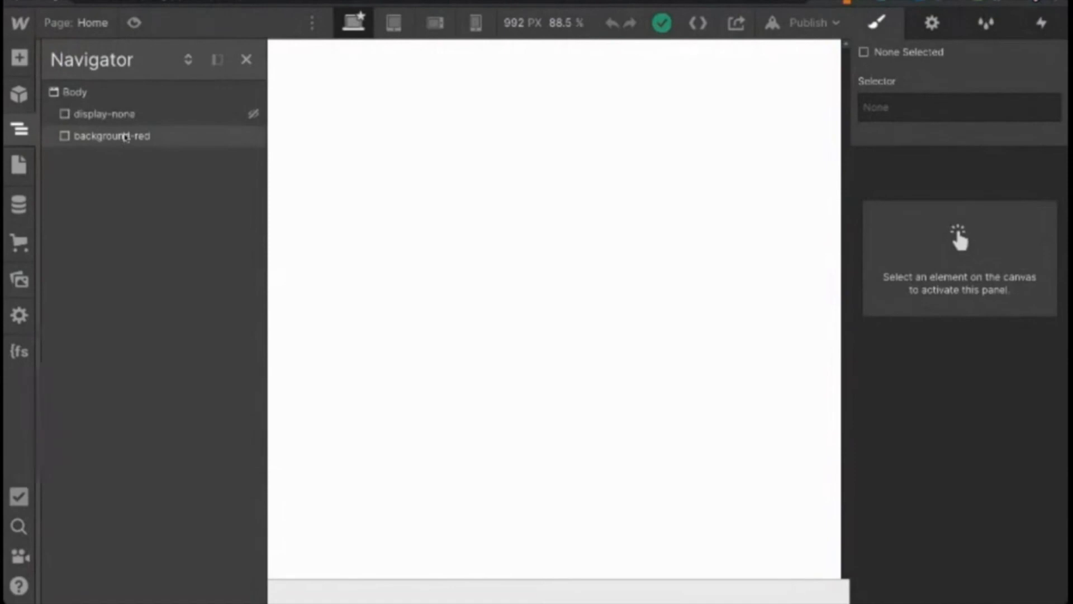
click(113, 135)
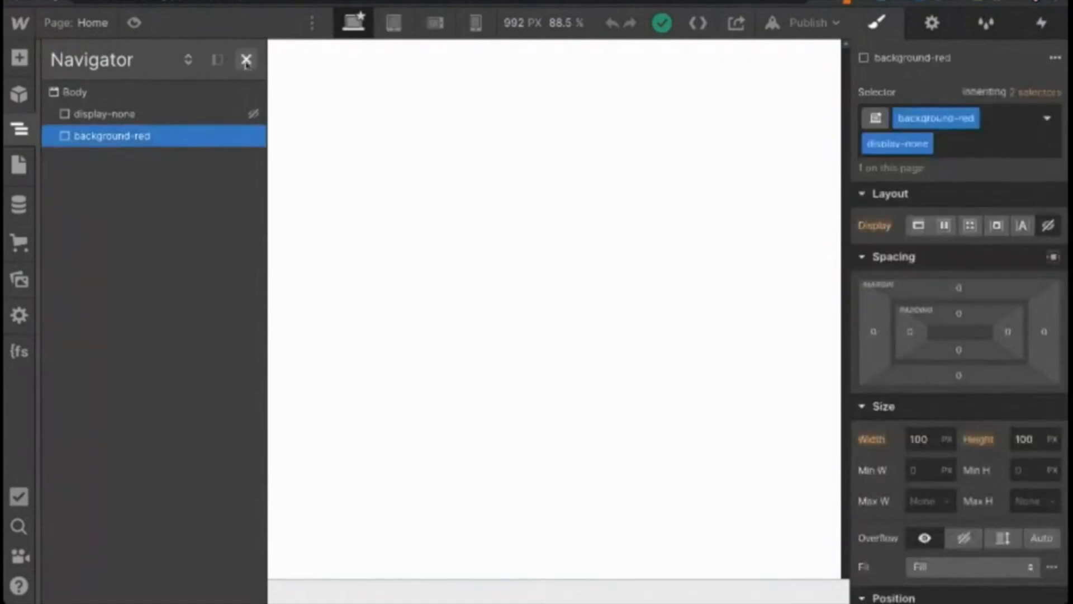